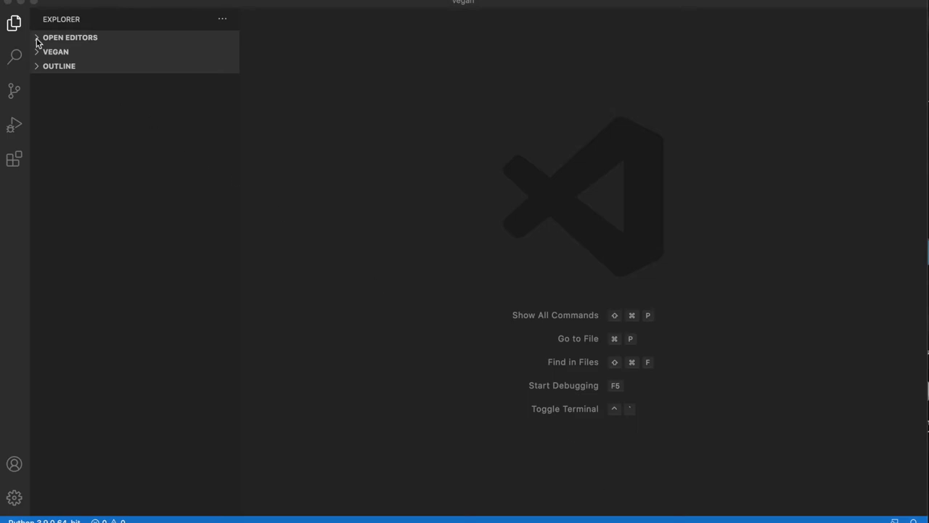
Reveal the VEGAN project files, view app.py, and start the server with `flask run` in the terminal
click(55, 51)
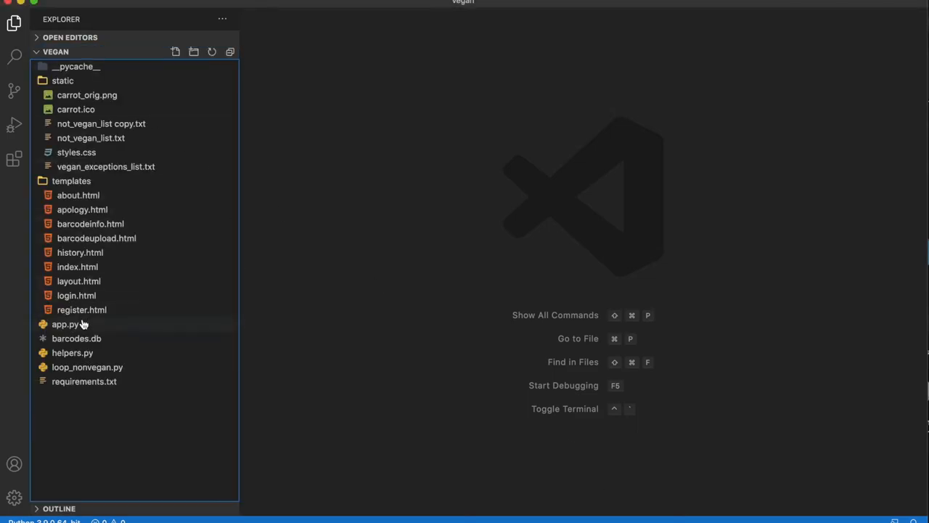
click(66, 324)
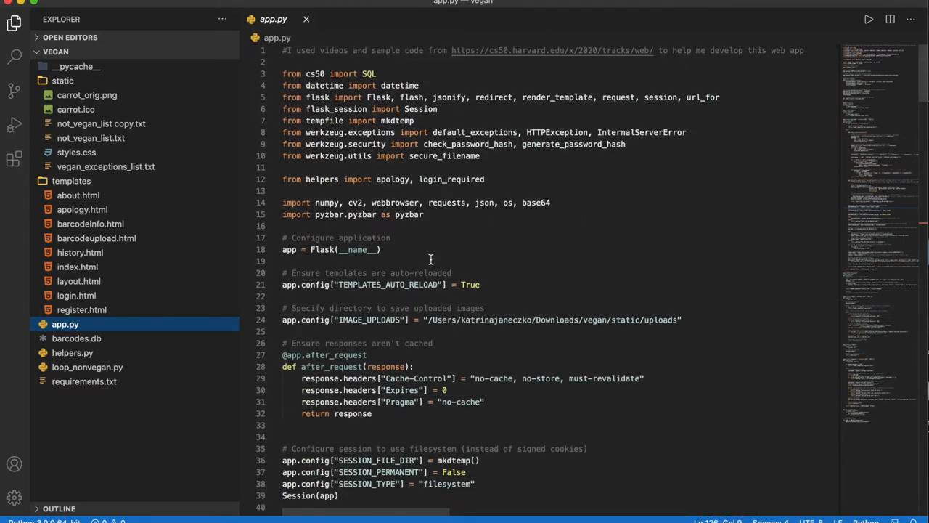
scroll(down, 3)
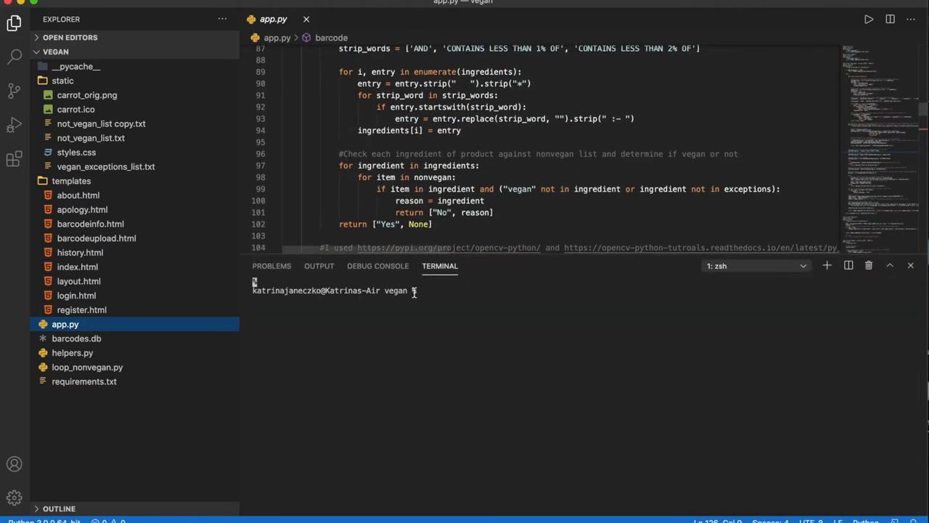
text(flask run)
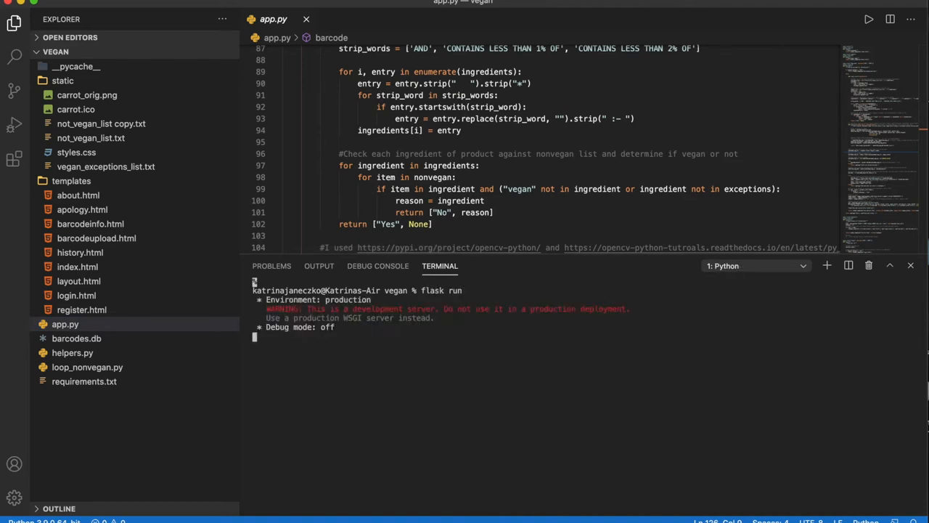
mouse_move(429, 336)
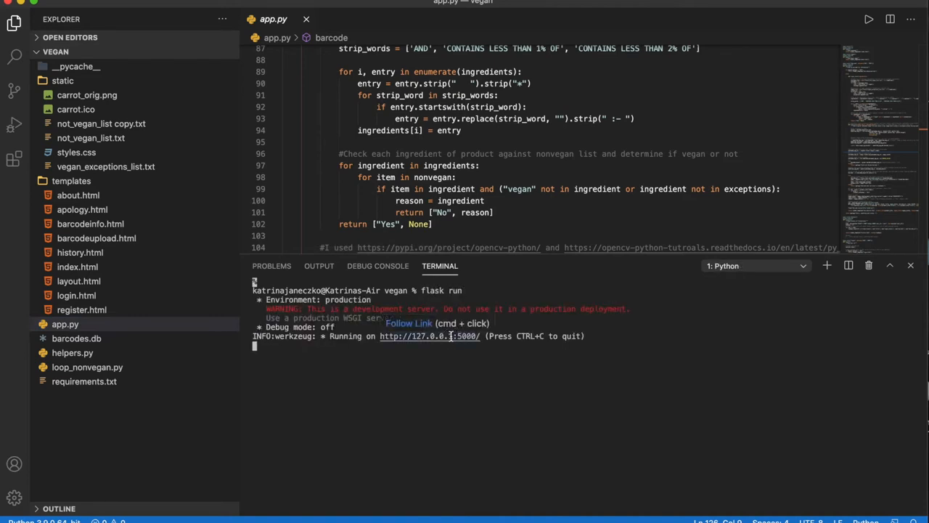
Follow the localhost link and register a new PythonRocks account
click(429, 336)
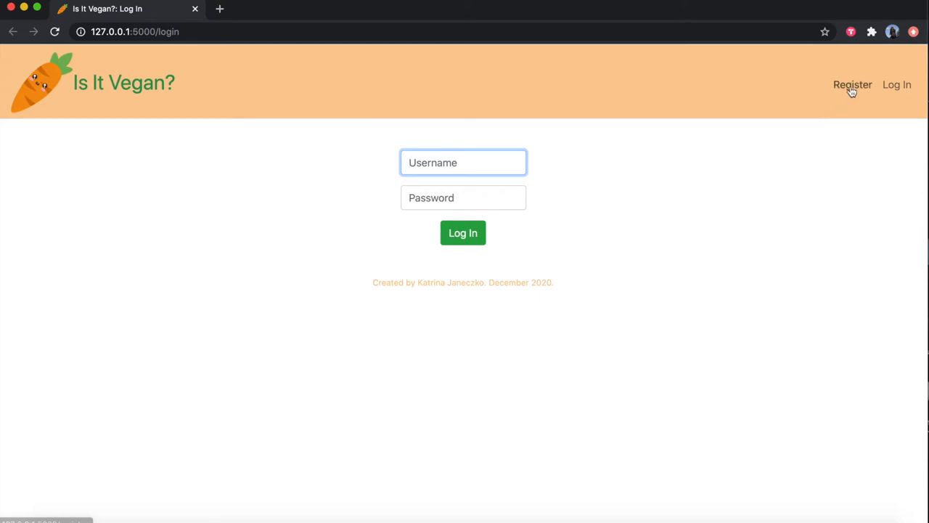
click(853, 84)
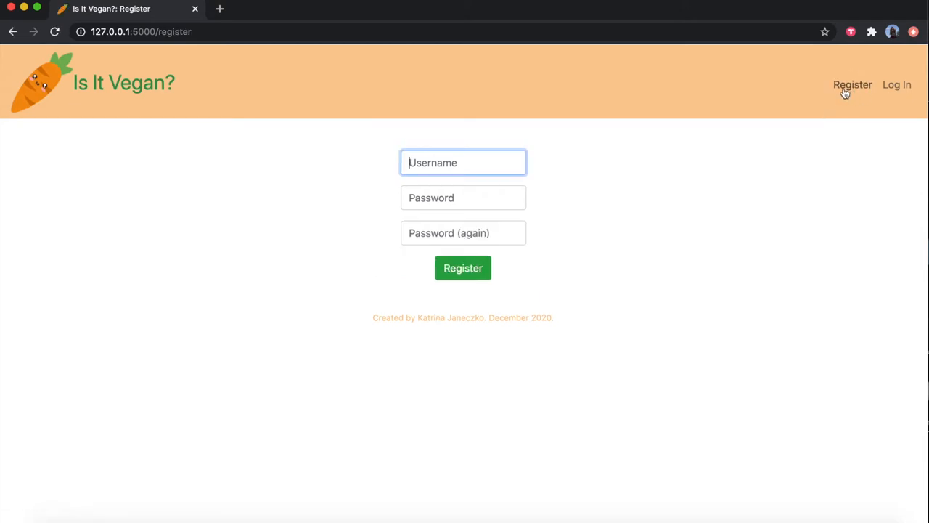
text(PythonRocks)
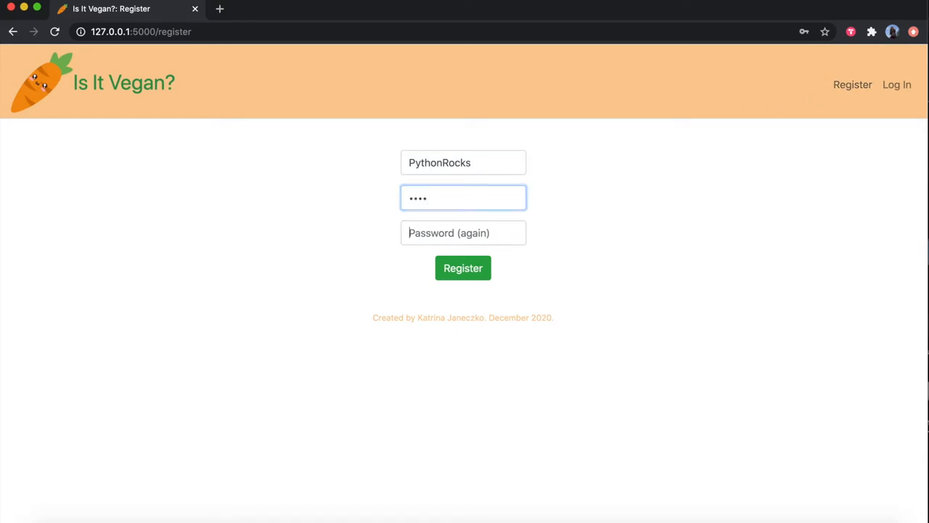
click(463, 268)
text(P)
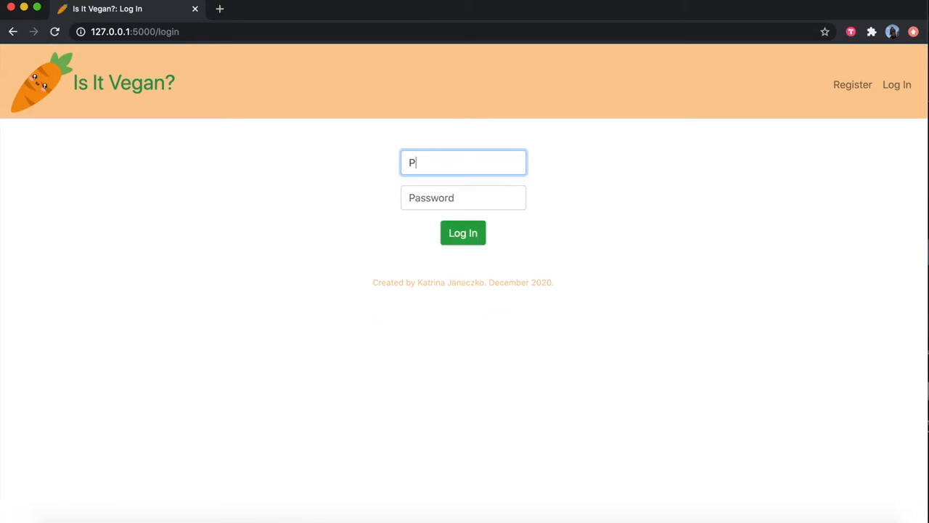
Log in as PythonRocks, reaching the welcome page
text(ython)
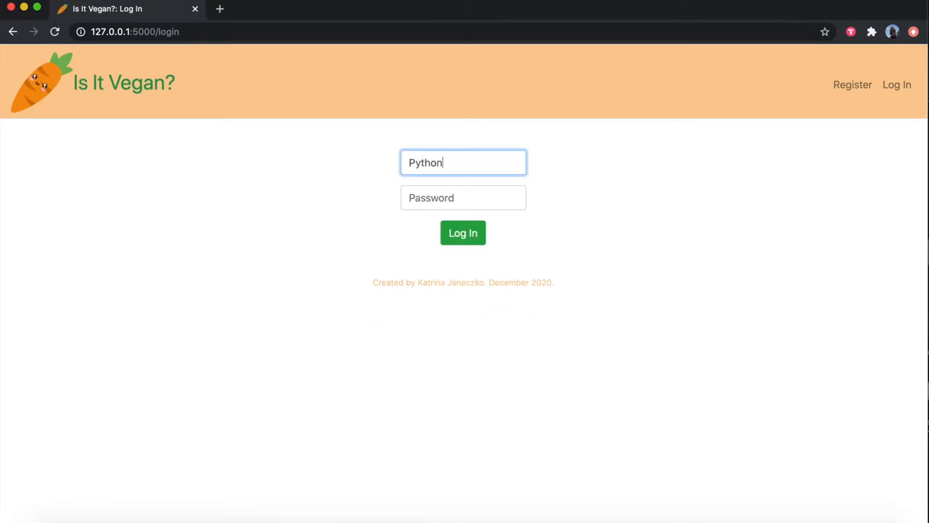
text(Rocks)
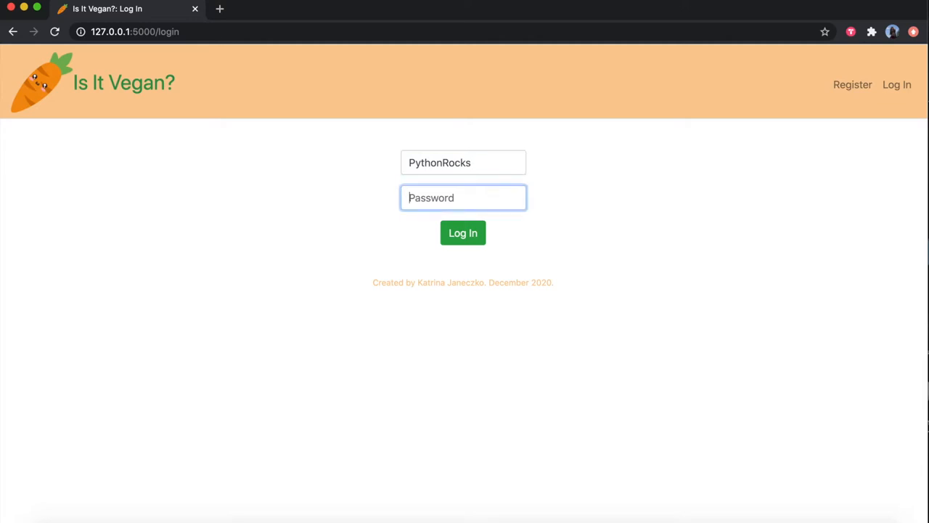
click(462, 233)
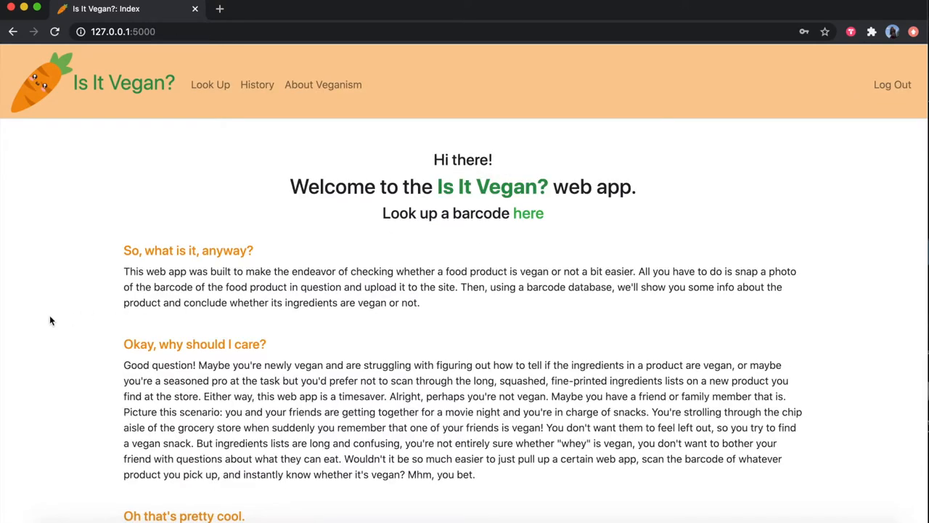
Go to the Look Up barcode image upload page
scroll(down, 3)
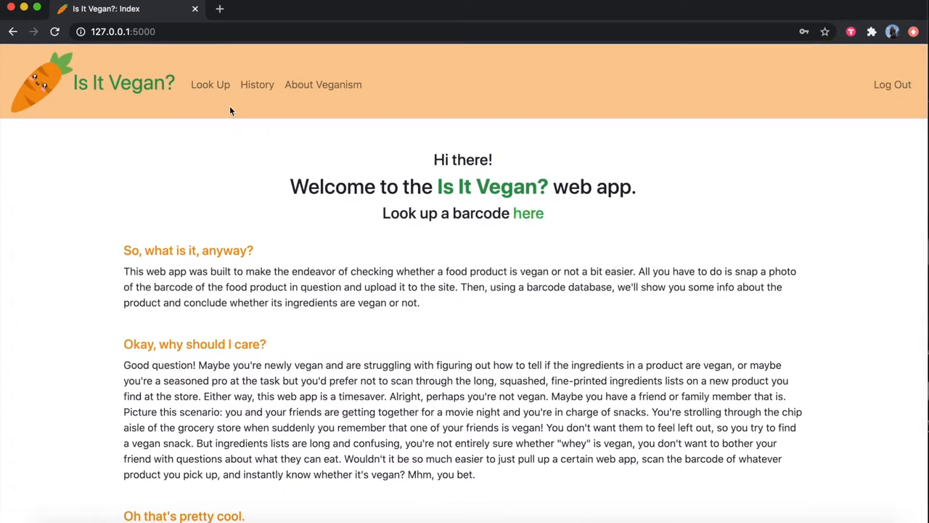
click(210, 84)
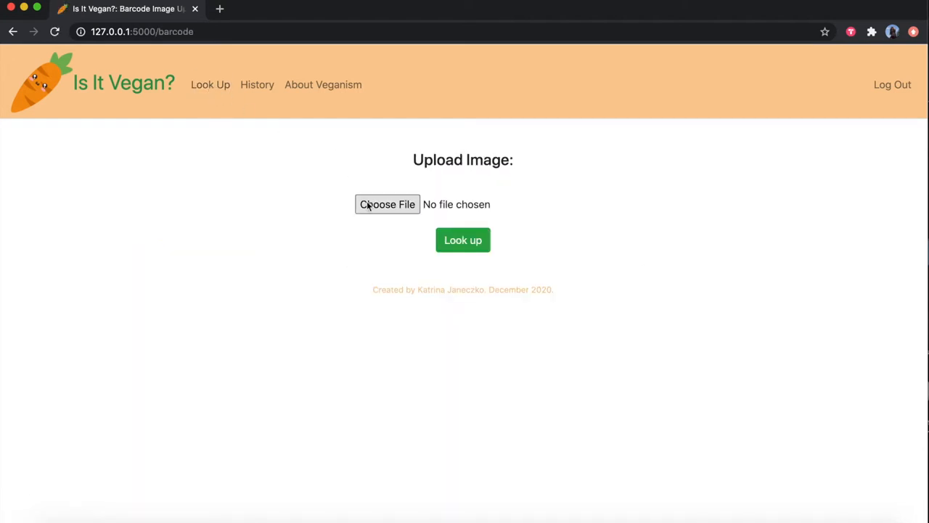
Upload plain_bagels.jpg and read the Thomas plain bagels result: ingredients and Vegan?: Yes
click(387, 204)
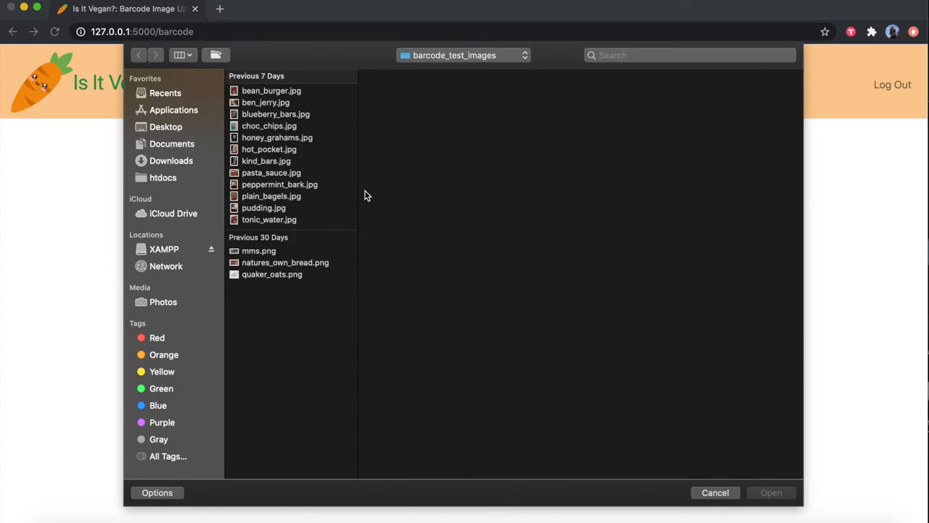
mouse_move(340, 195)
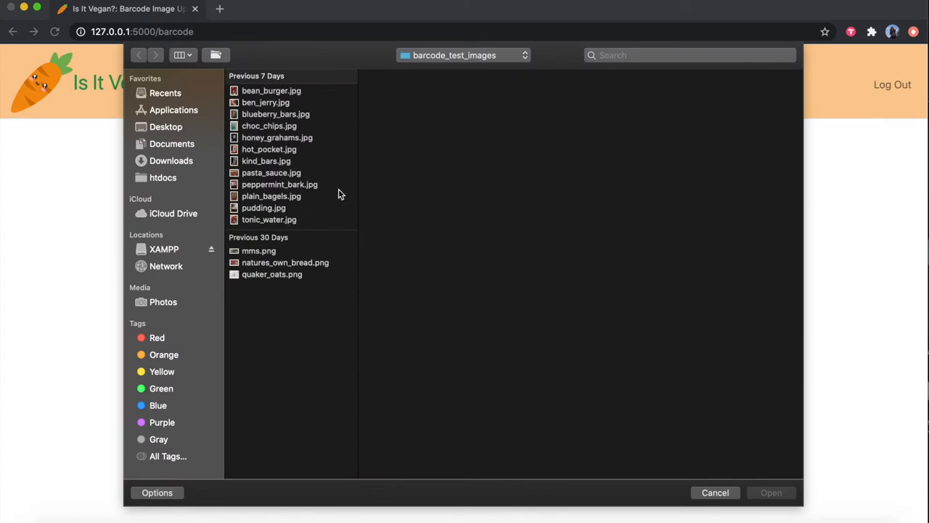
mouse_move(270, 207)
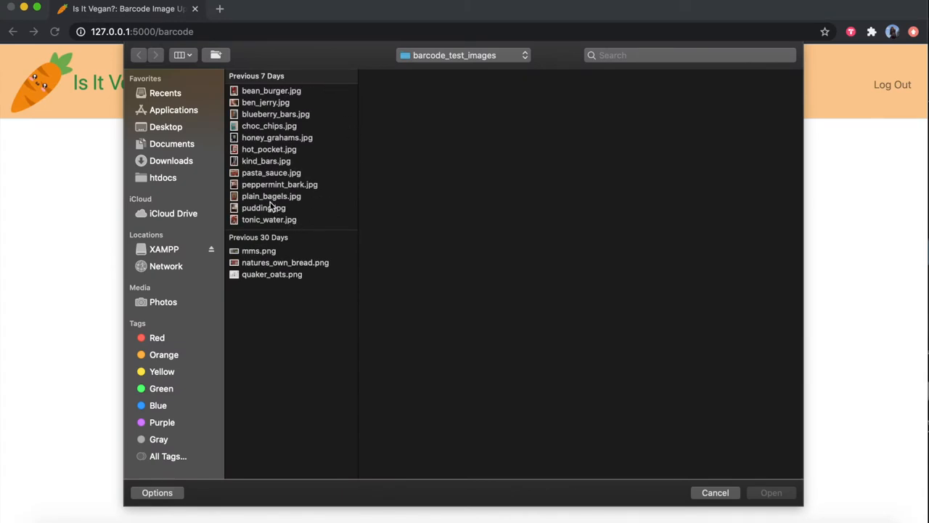
click(271, 196)
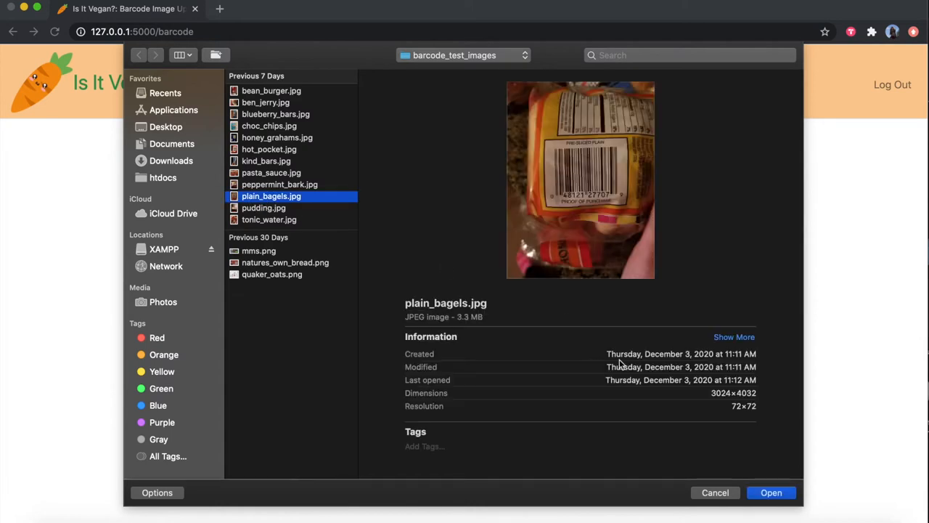
click(771, 492)
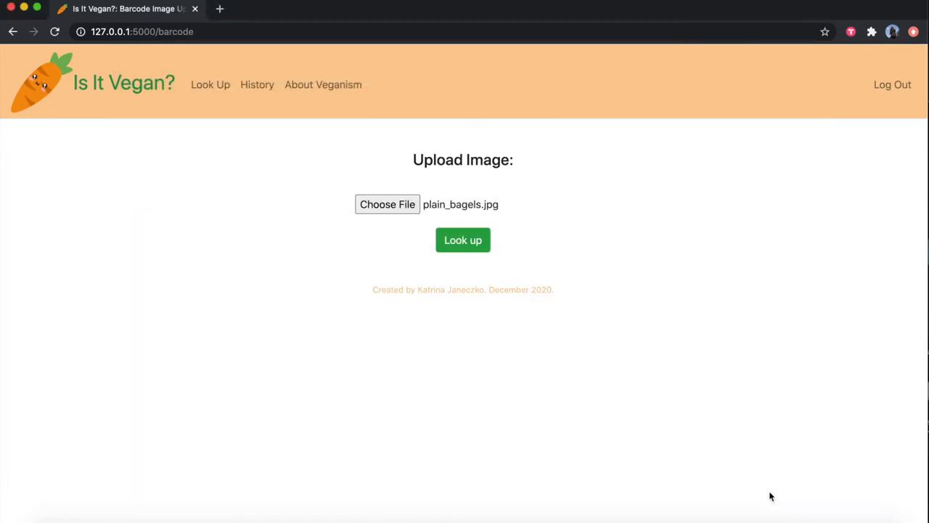
click(463, 240)
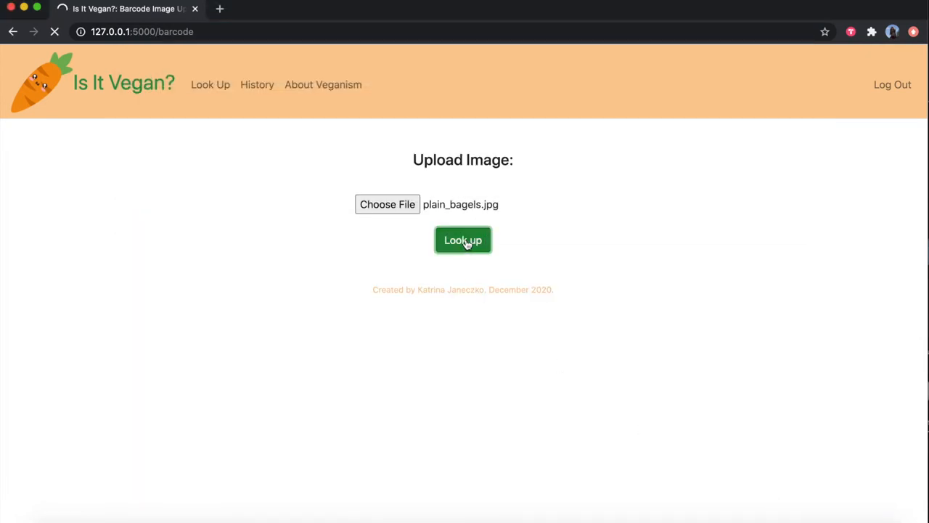
click(462, 240)
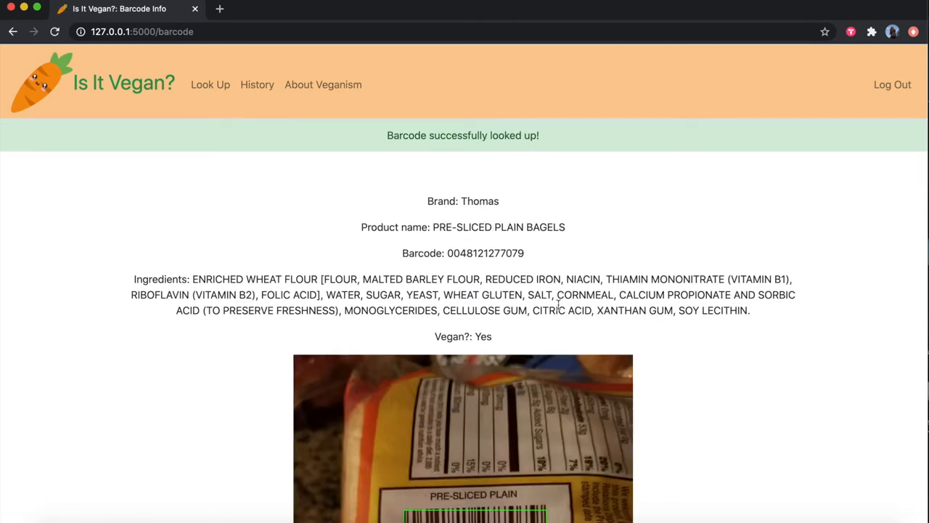
scroll(down, 3)
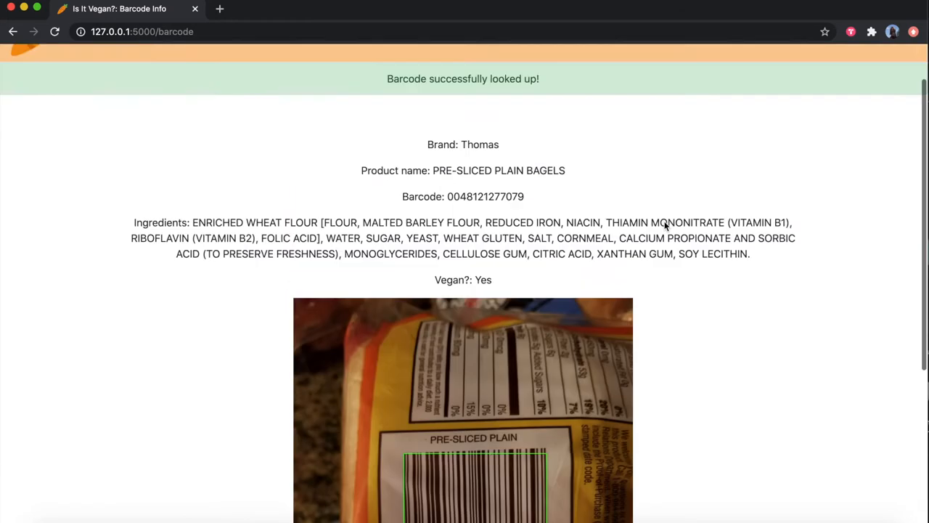
Upload hot_pocket.jpg and get Hot Pockets hickory ham & cheddar reported as not vegan
click(211, 84)
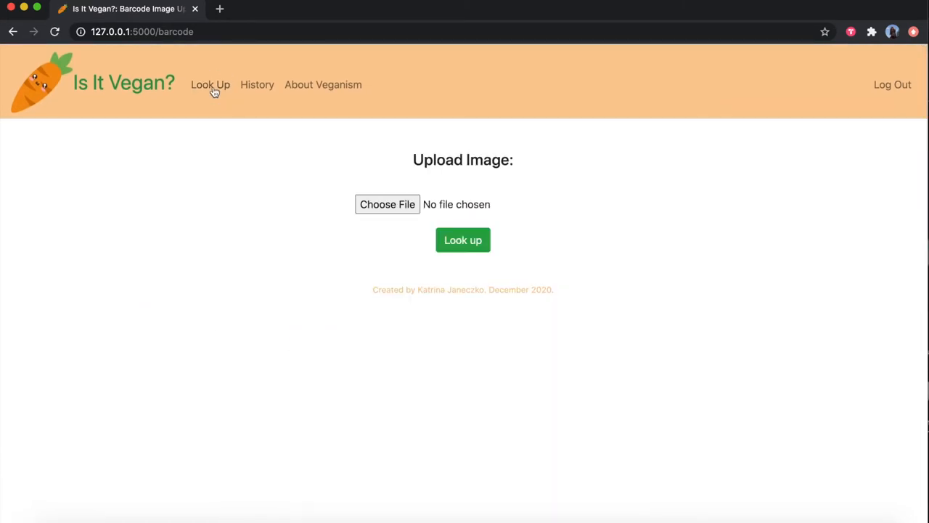
click(387, 204)
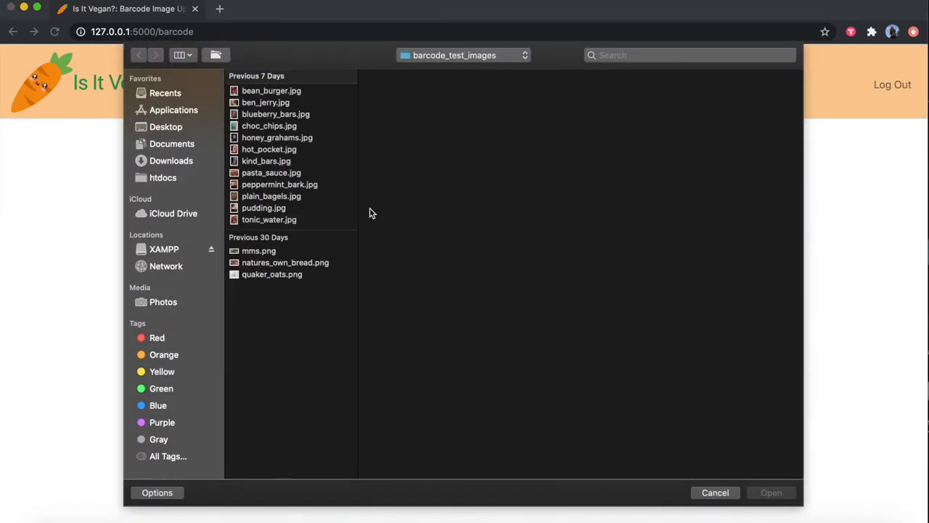
click(269, 149)
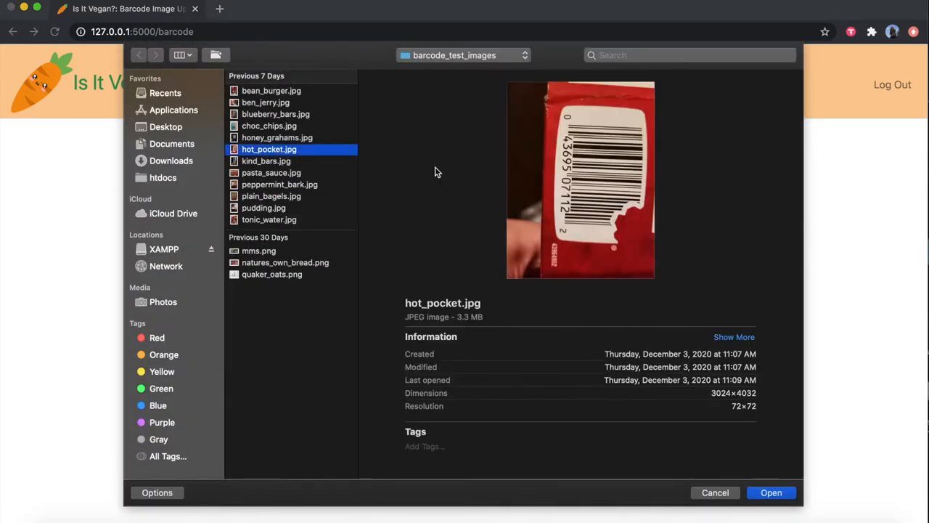
click(771, 493)
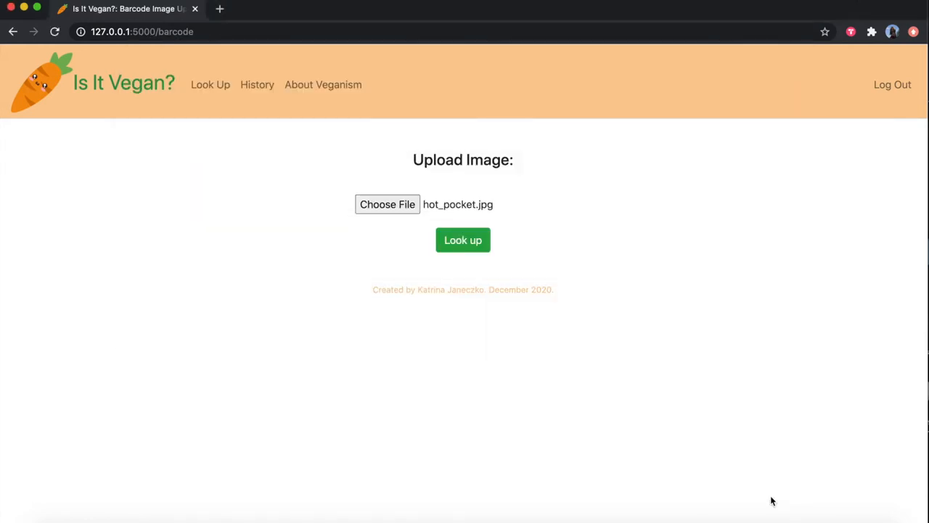
click(463, 239)
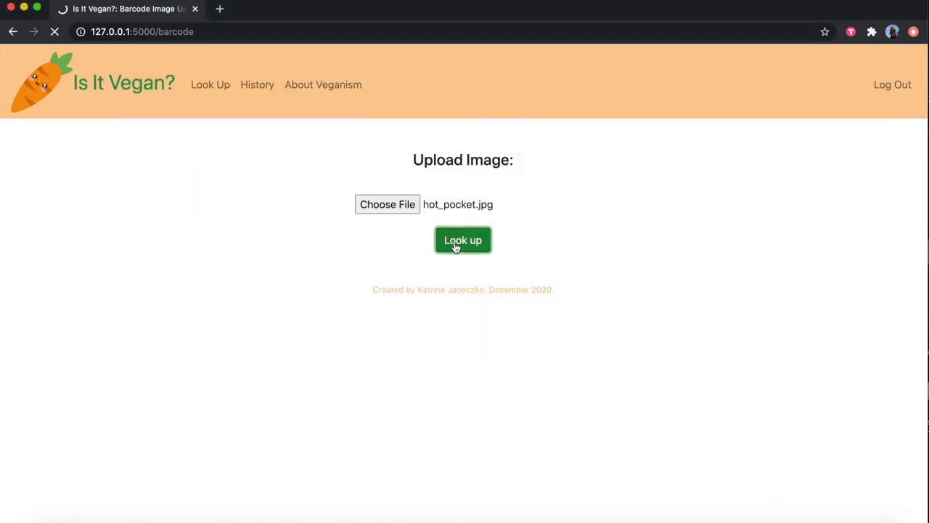
click(463, 240)
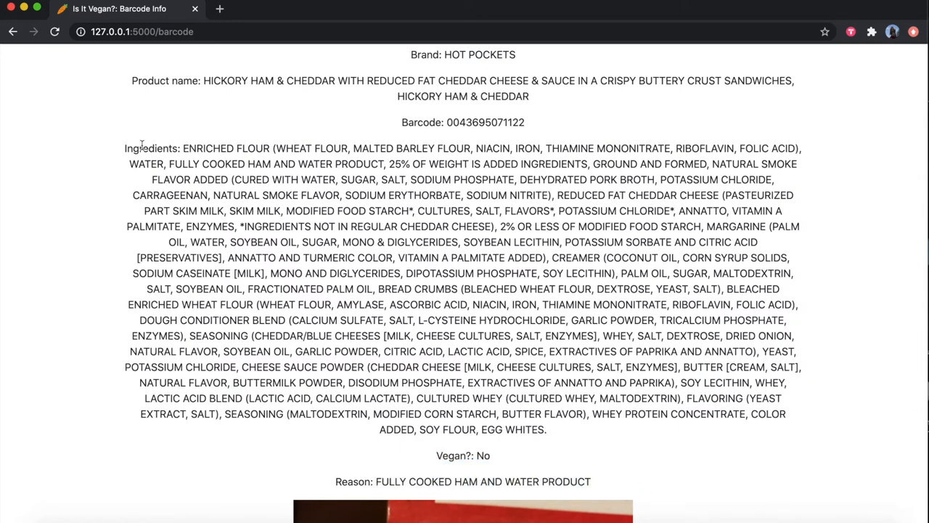
mouse_move(381, 166)
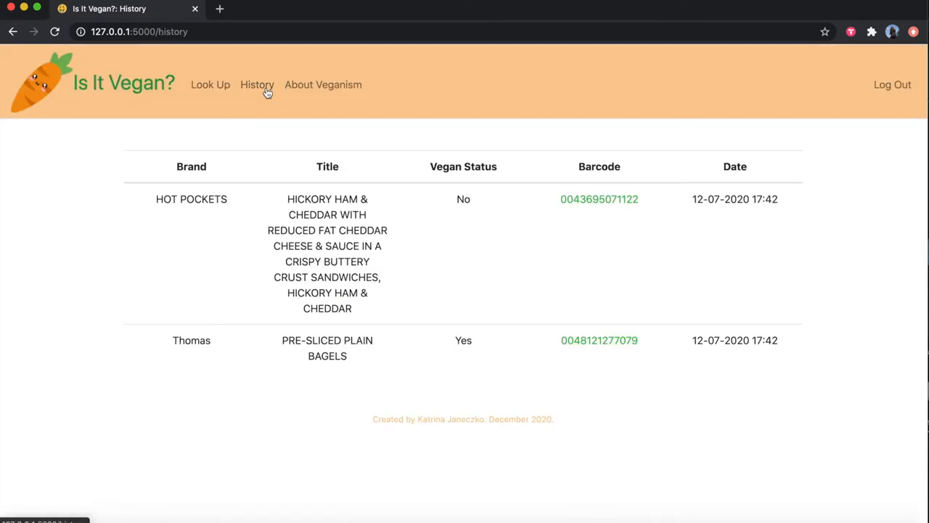
mouse_move(376, 374)
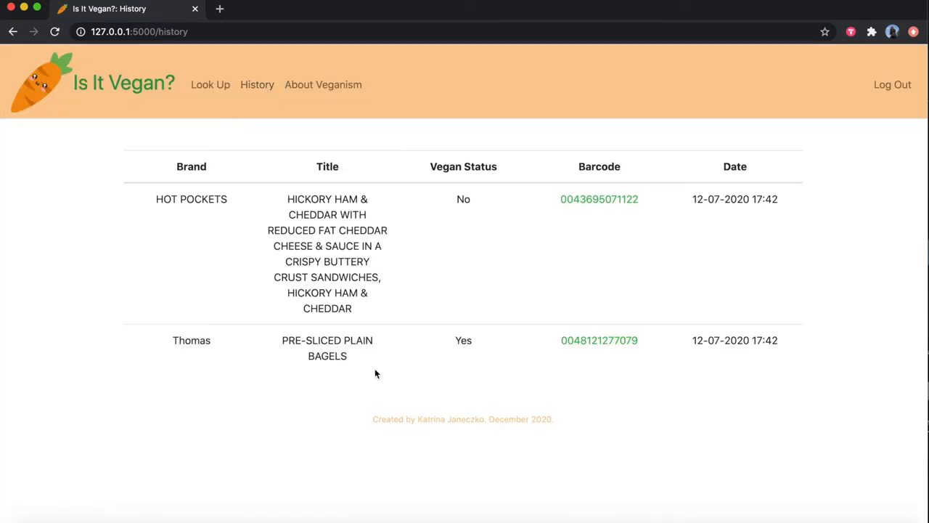
mouse_move(249, 149)
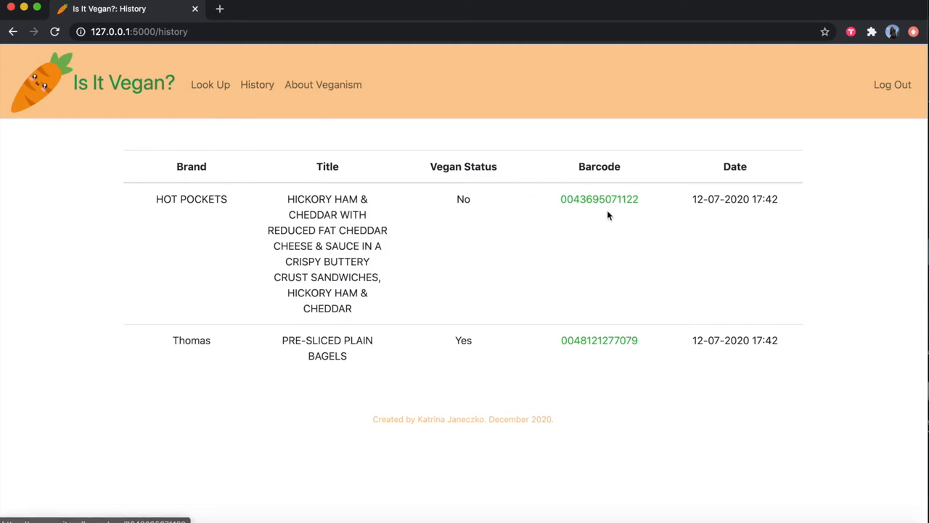
mouse_move(308, 85)
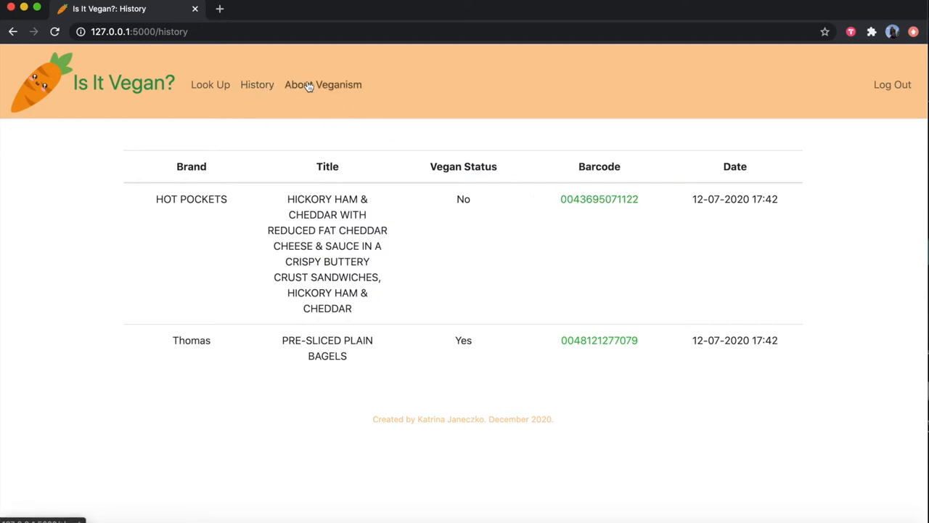
Read the About Veganism page, then return to the Is It Vegan? home page
click(323, 84)
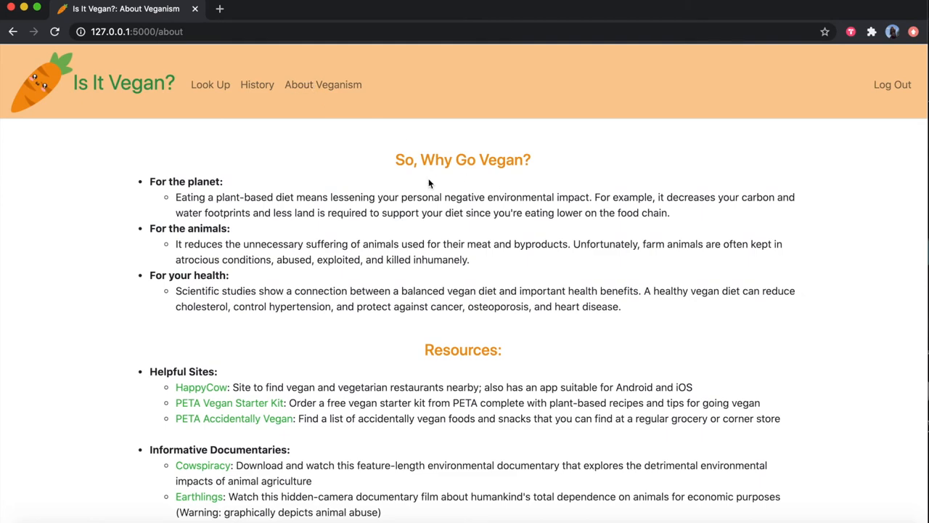
scroll(down, 3)
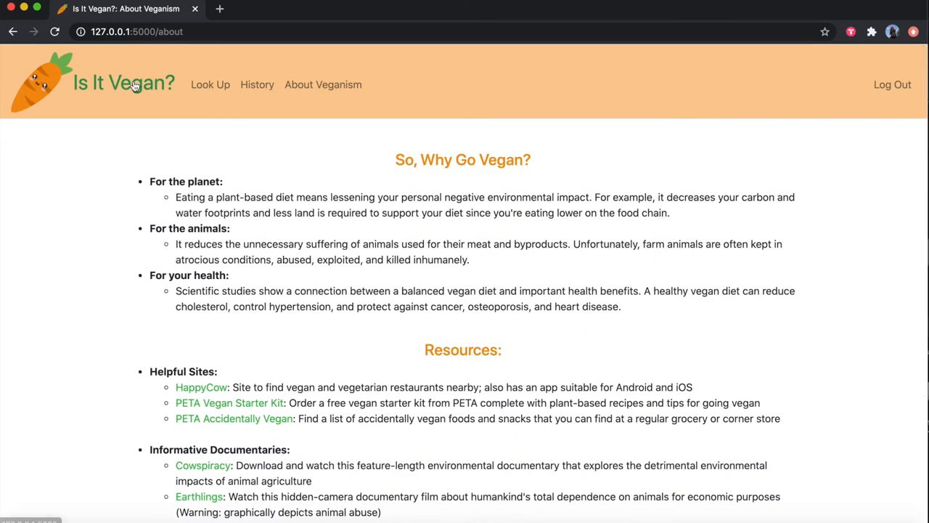
click(123, 82)
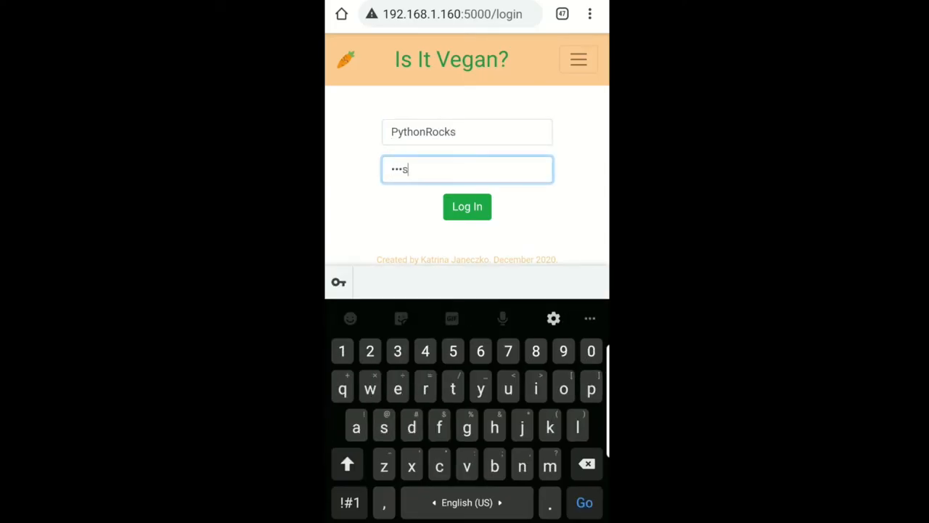
Log in on the phone, go to Look Up, and choose a barcode photo
click(467, 206)
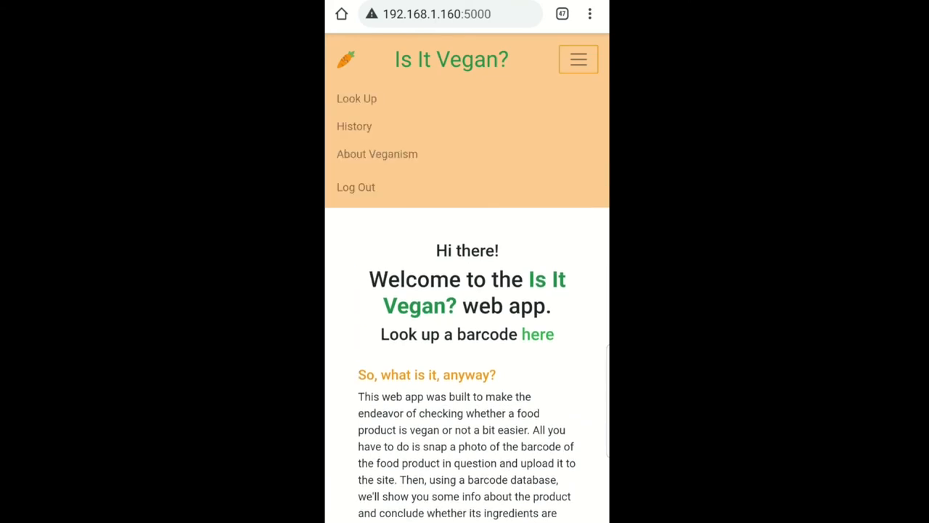
click(538, 334)
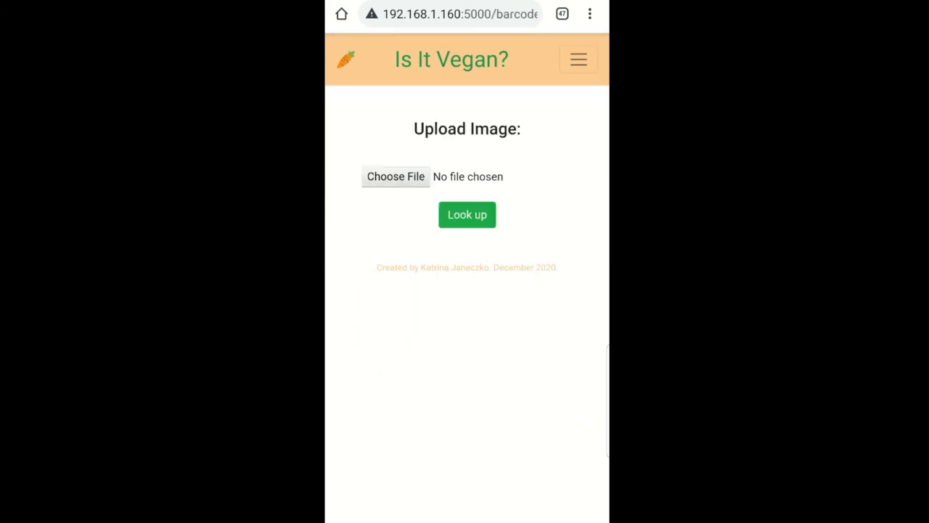
click(396, 176)
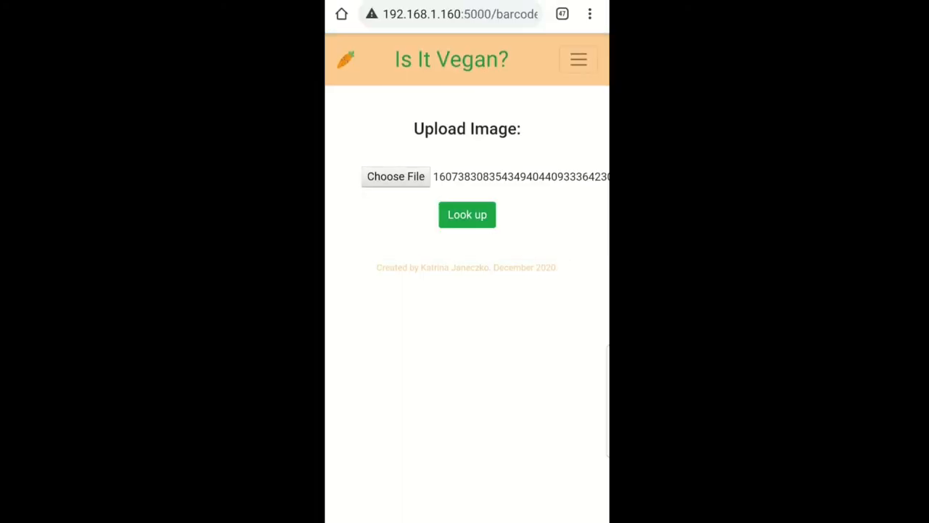
Run the lookup and read the Potato Hot Dog Rolls result, Vegan?: Yes
click(467, 214)
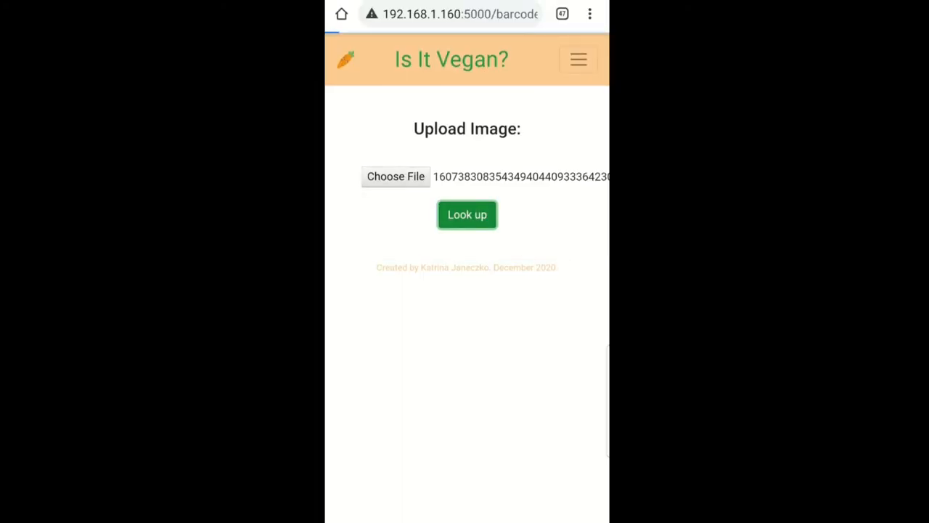
click(467, 214)
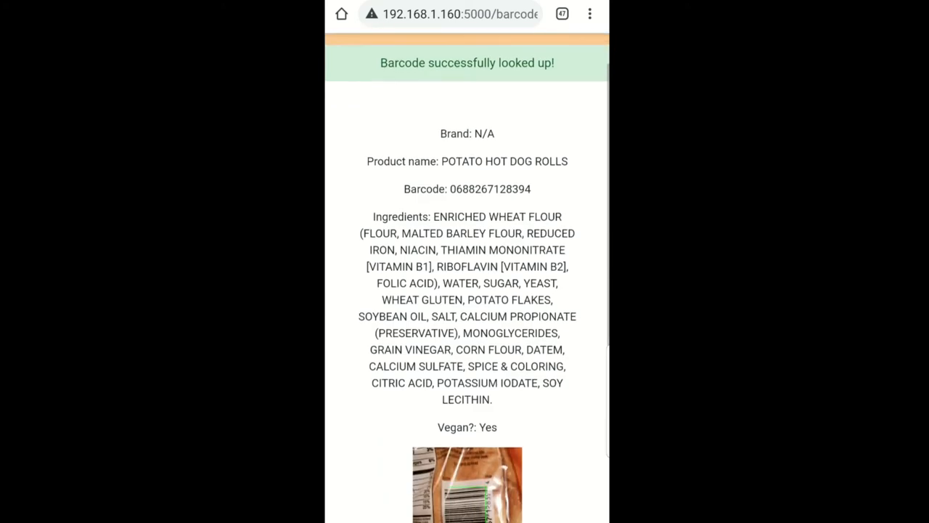
scroll(down, 3)
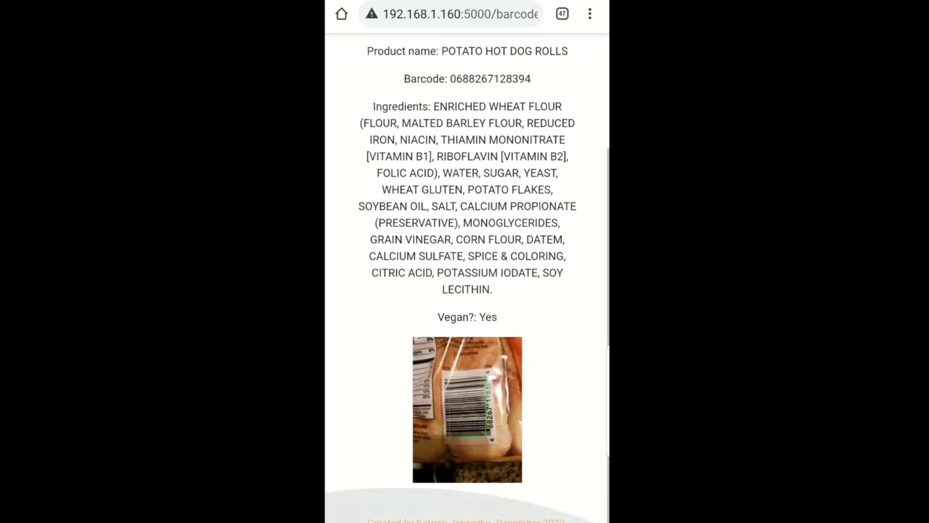